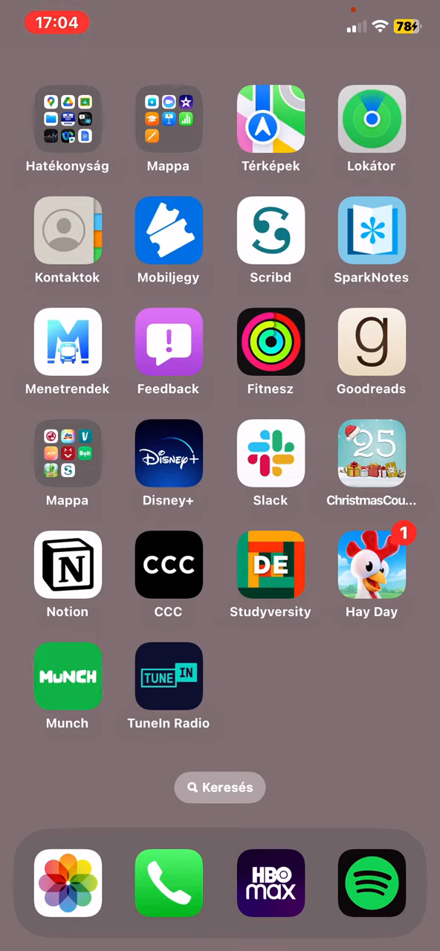
Launch TuneIn Radio from the Home Screen to its For You page
{"action": "left_click", "coordinate": [168, 677]}
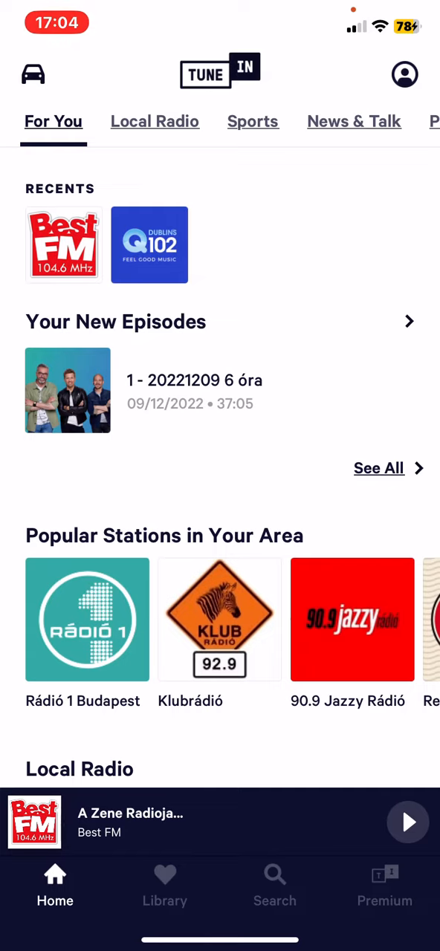
Reach the app's Settings page through the profile panel
{"action": "left_click", "coordinate": [405, 74]}
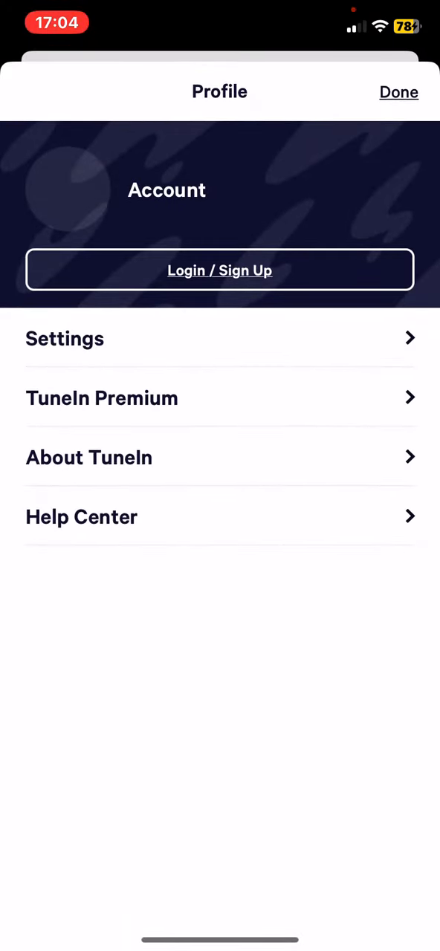
{"action": "left_click", "coordinate": [65, 339]}
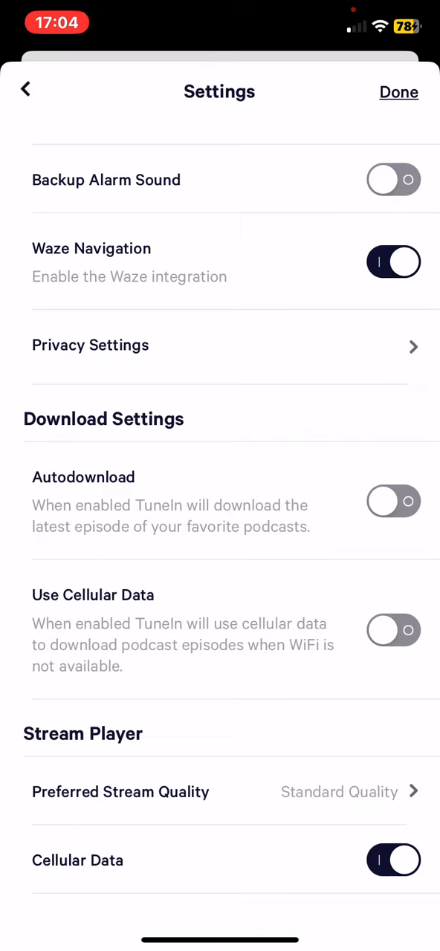
Under Preferred Stream Quality, try Lowest Quality, then leave Standard Quality selected
{"action": "left_click", "coordinate": [120, 792]}
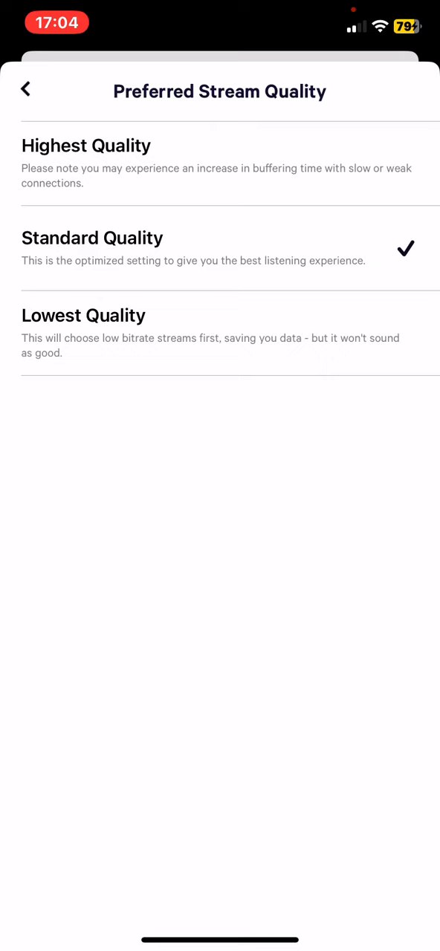
{"action": "left_click", "coordinate": [83, 315]}
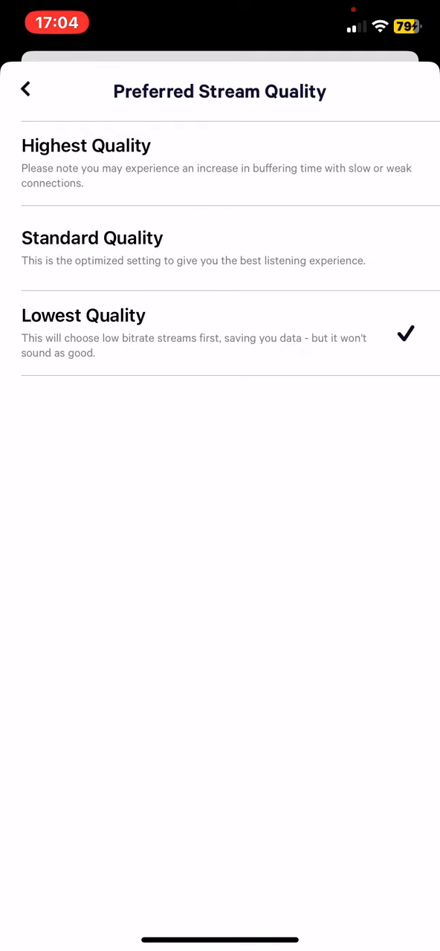
{"action": "left_click", "coordinate": [220, 248]}
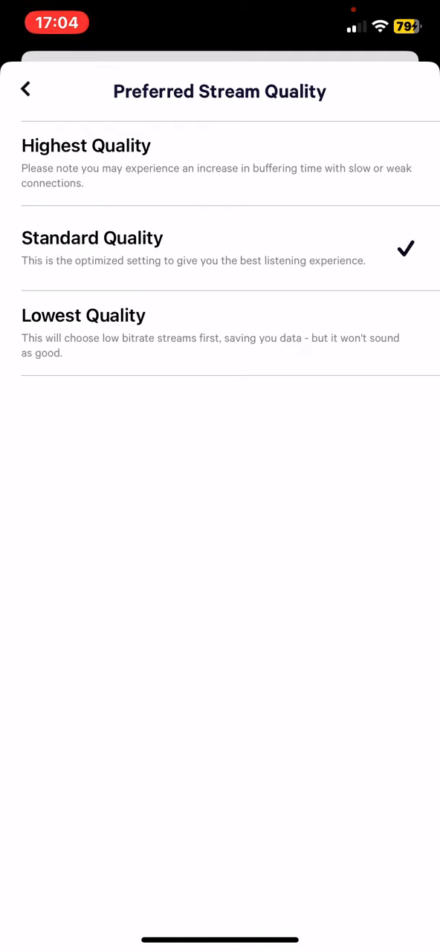